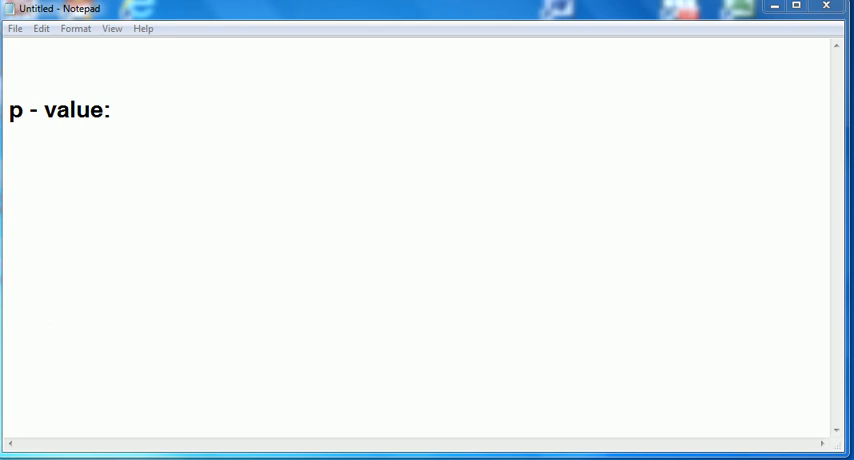
mouse_move(700, 228)
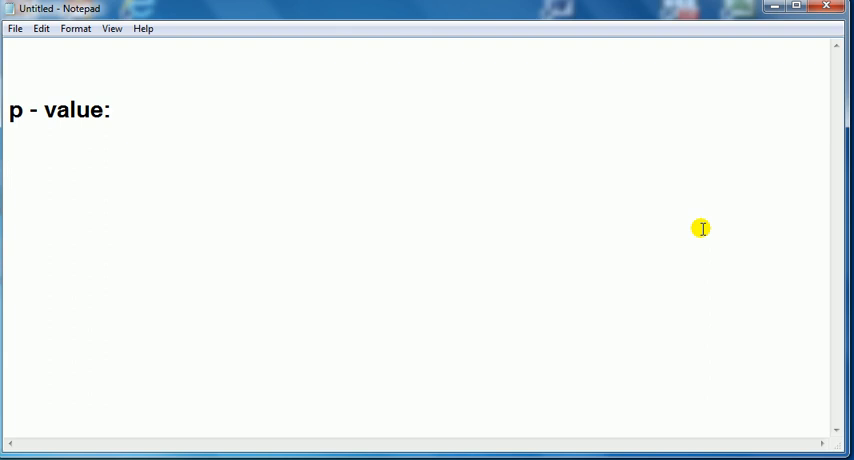
- Write '"p" stands for probability' then 'p-value may take a value between 0 and 1'
key("Enter")
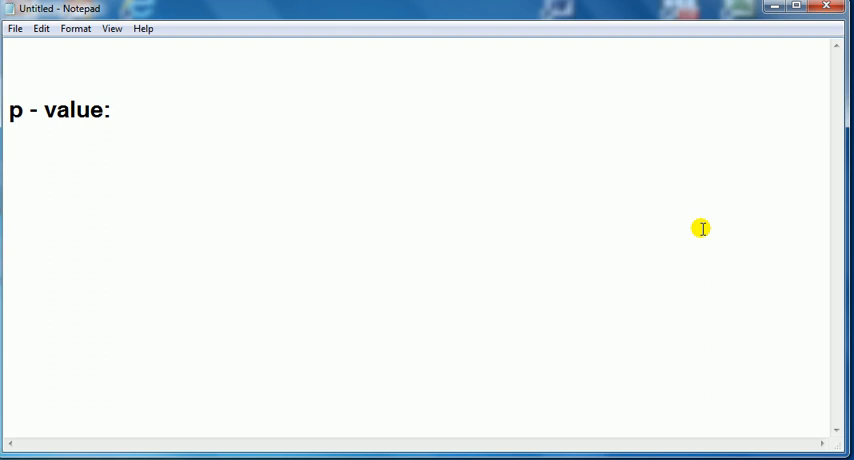
key("Enter")
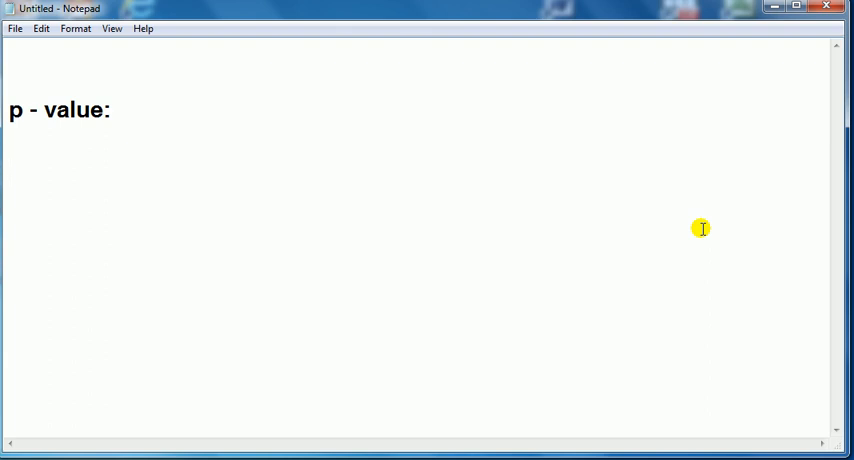
key("Enter")
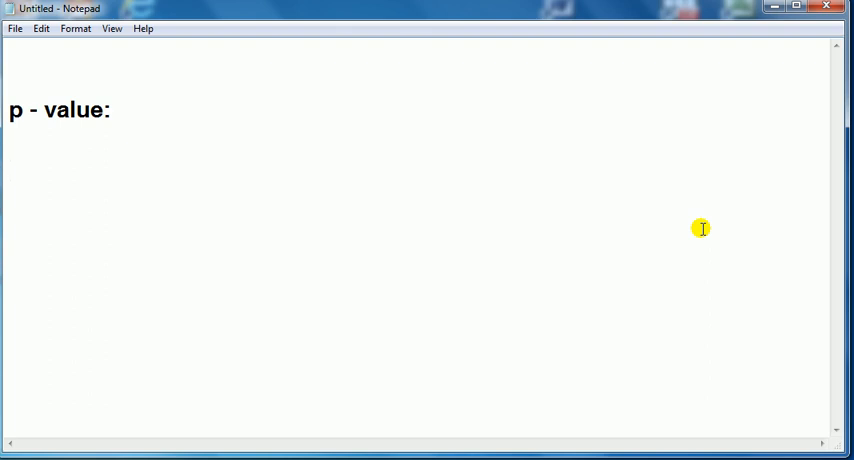
type("\"p\" stands for probability")
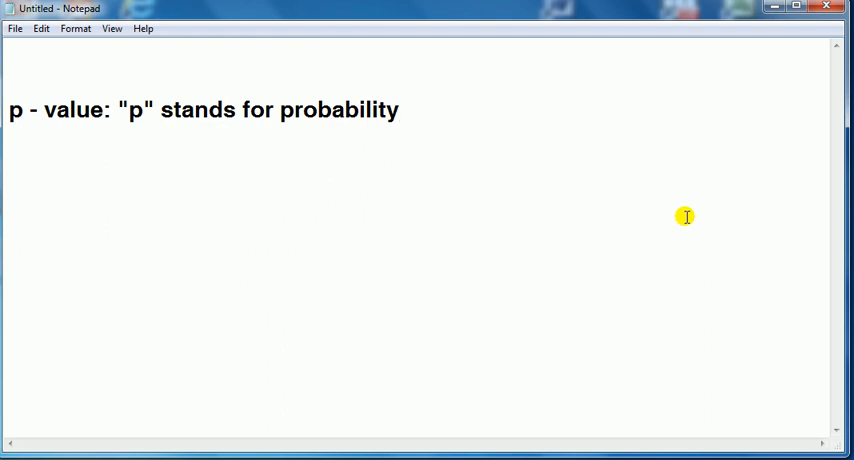
type("p-value may take a value between 0 and 1")
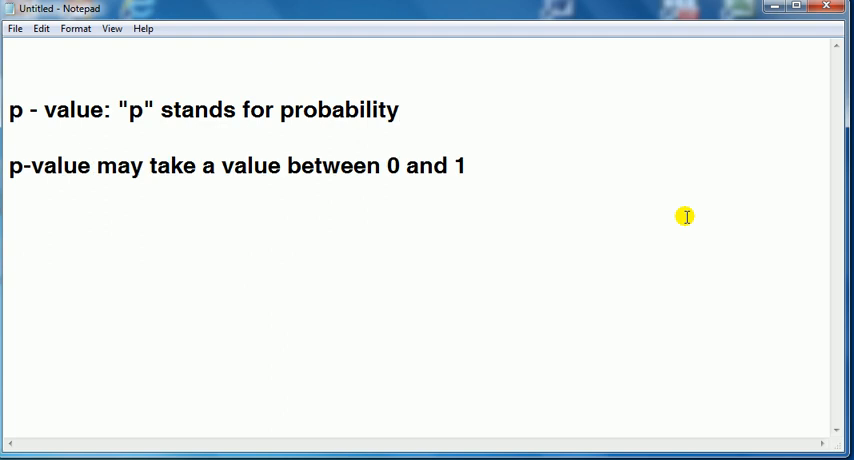
mouse_move(626, 174)
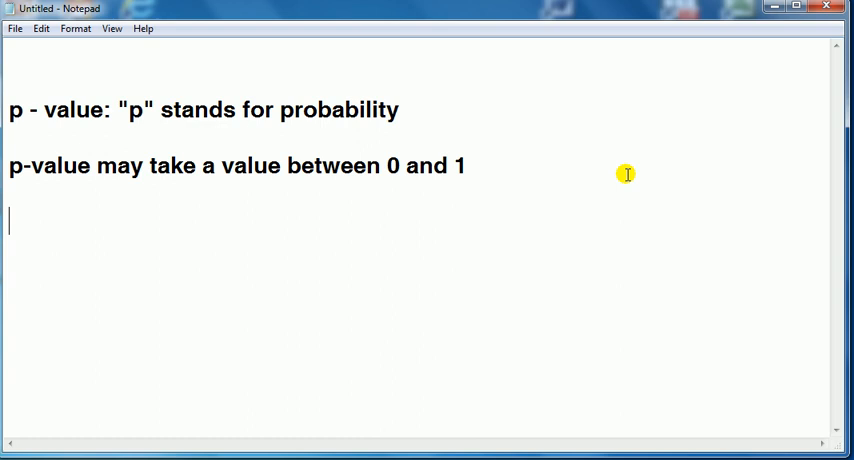
- Write the lines '0.05 = 5% sig. level' and '0.01 = 1% sig. level'
type("0.05")
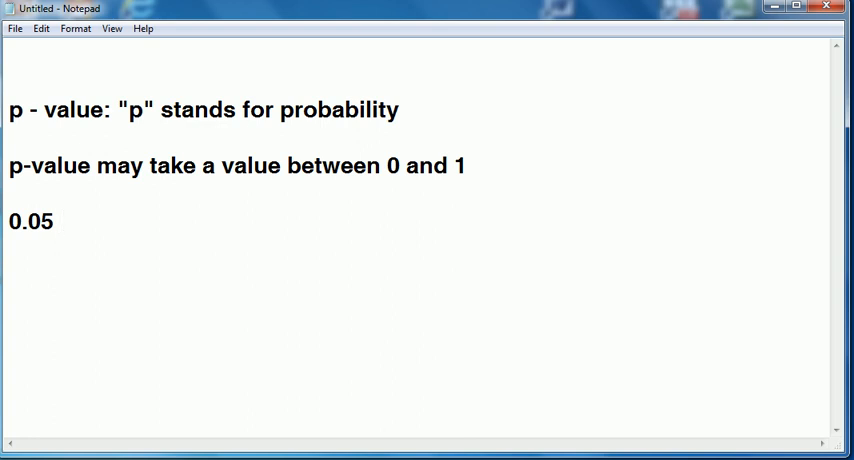
left_click(60, 220)
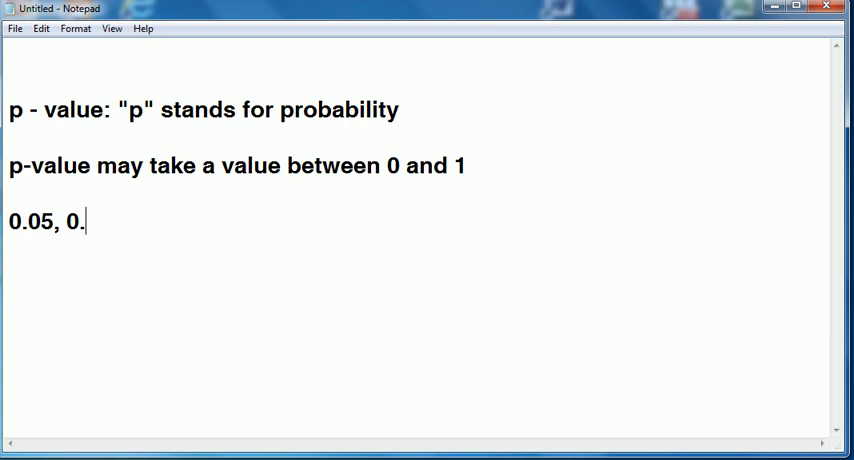
type("01")
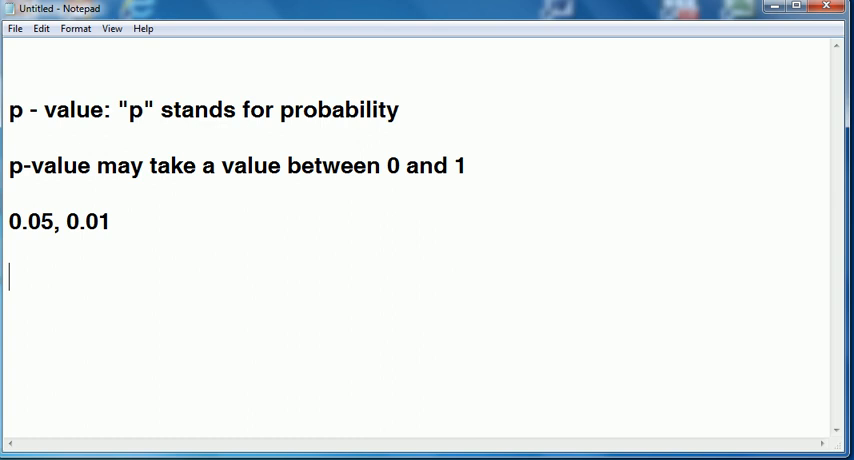
mouse_move(624, 174)
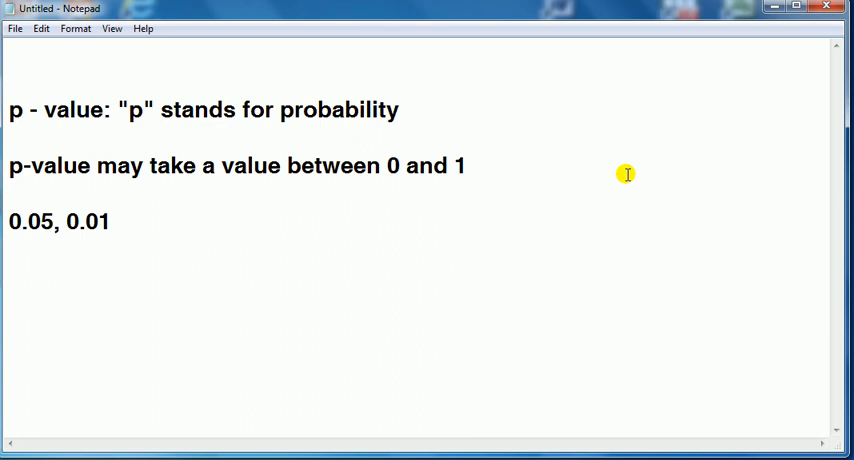
left_click(64, 220)
type("=")
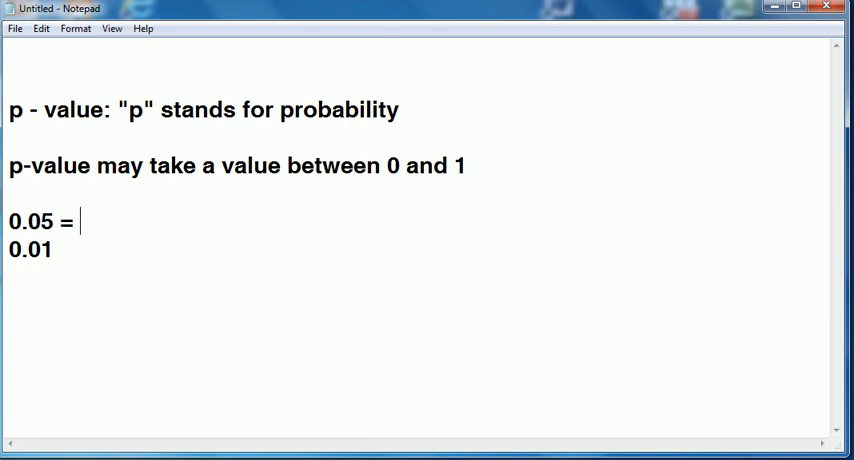
type("5%")
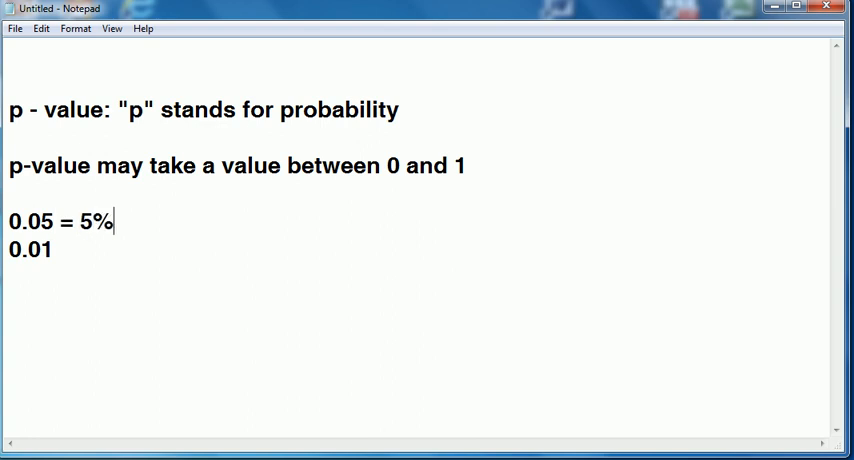
type("sign")
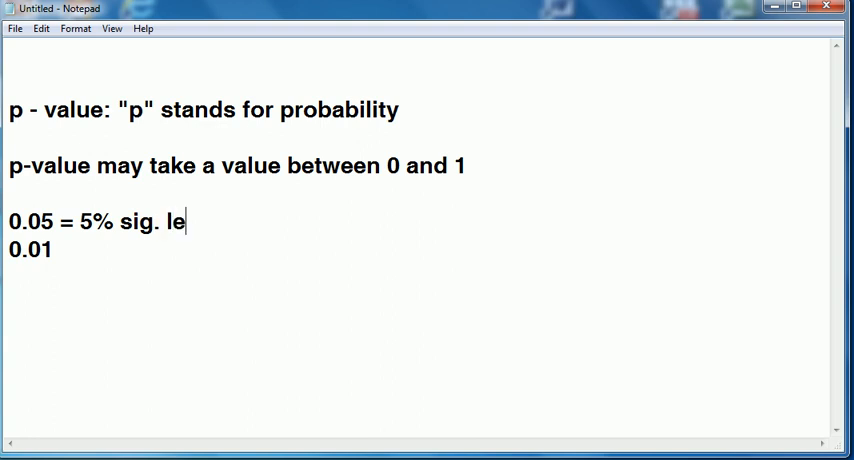
type("vel")
left_click(418, 248)
type(" = 1")
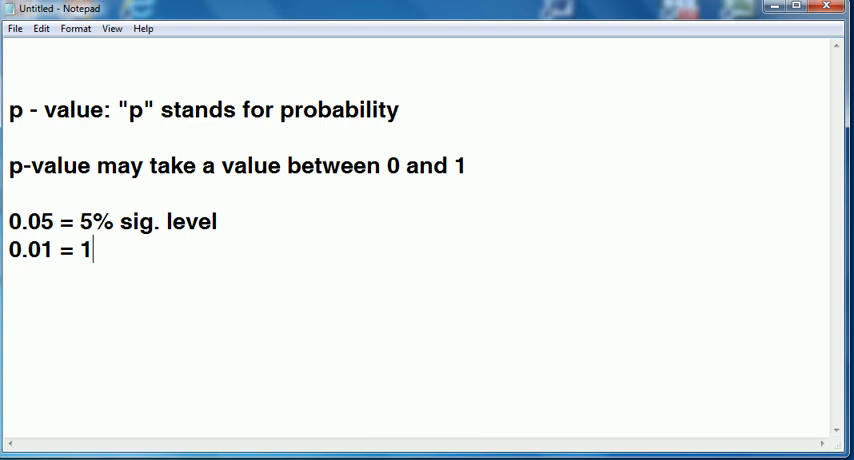
type("% sig. l")
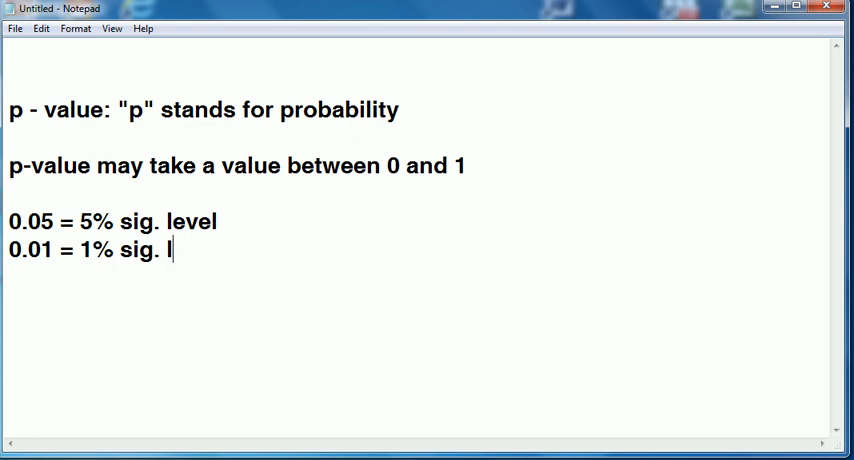
type("evel")
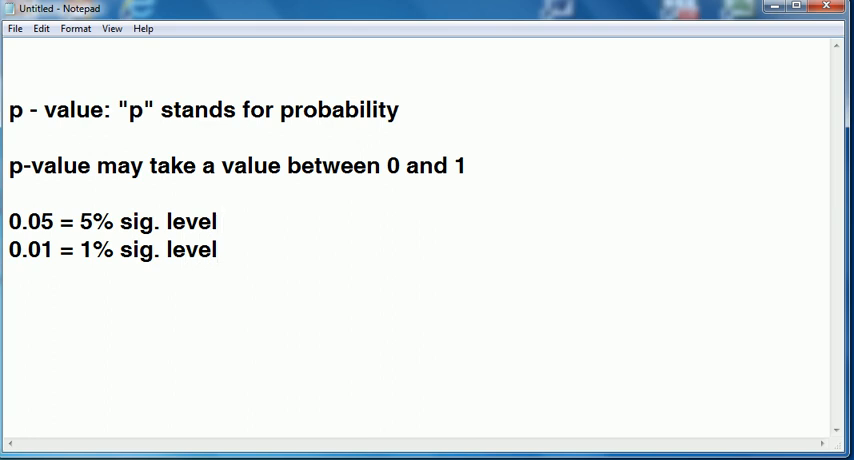
- Append '= > very strong evidence against H0' to the 0.01 line
left_click(224, 248)
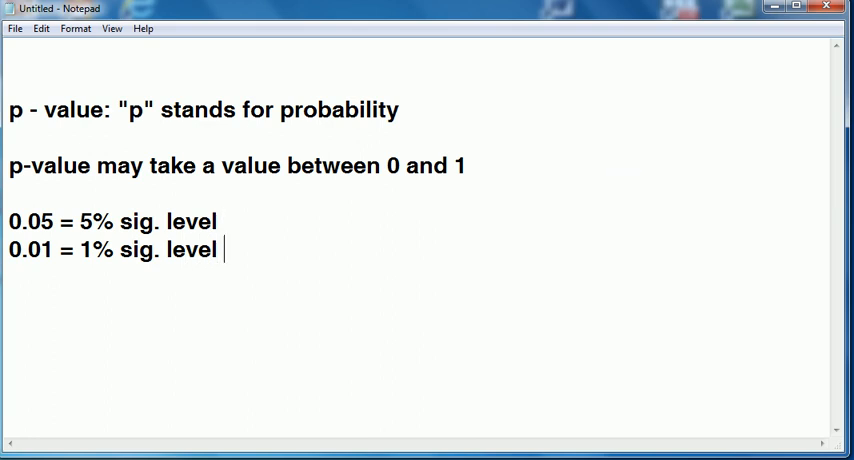
type("= >")
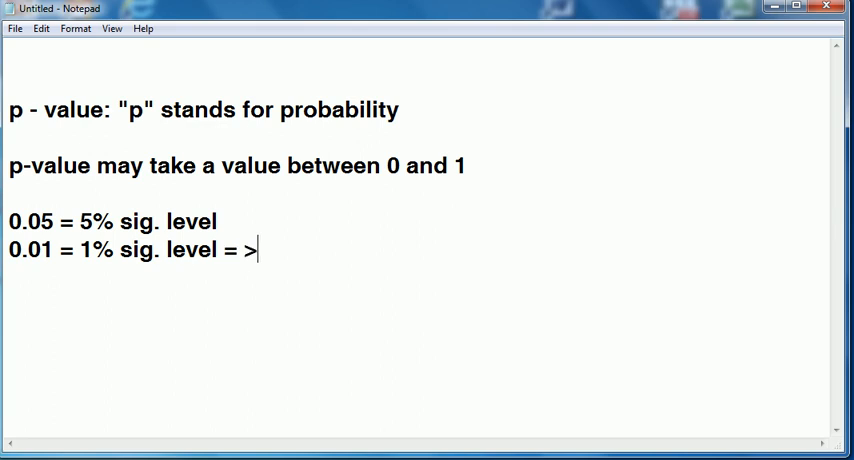
type("very strong e")
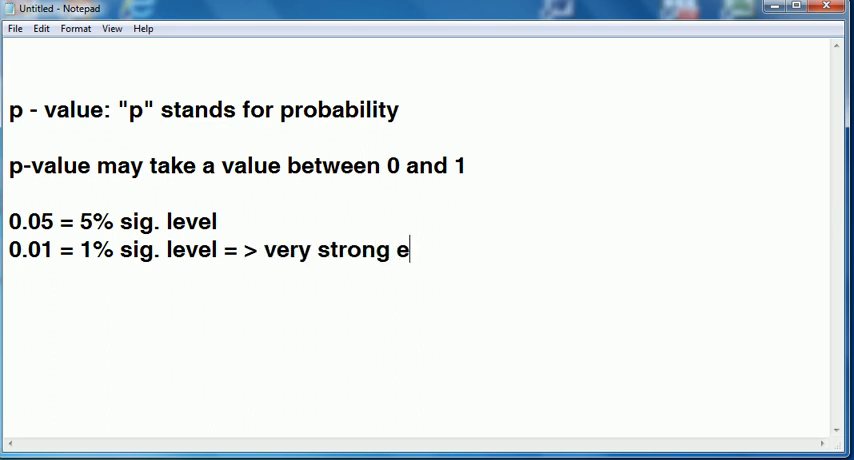
type("vidence agianst H0")
left_click(418, 222)
type("  =")
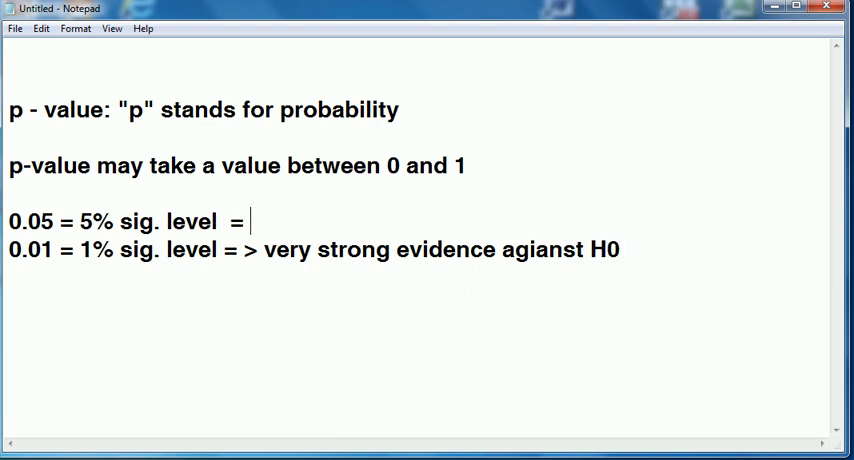
- Append '=> strong evidence against H0' to the 0.05 line
type(">")
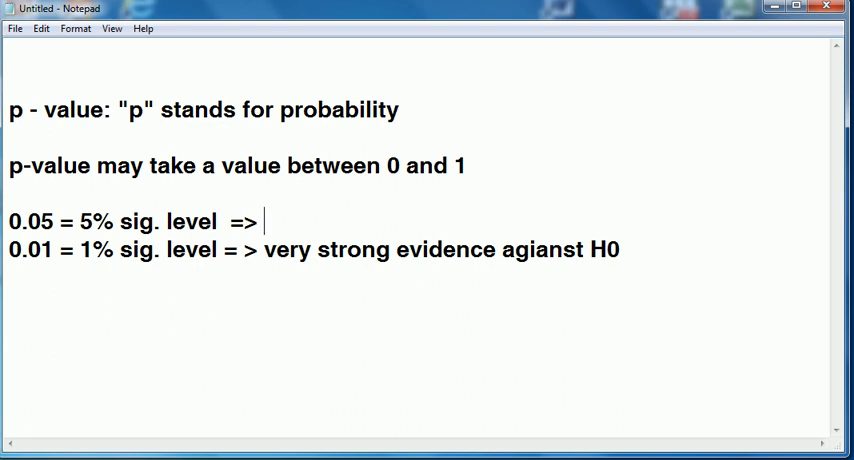
type("stro")
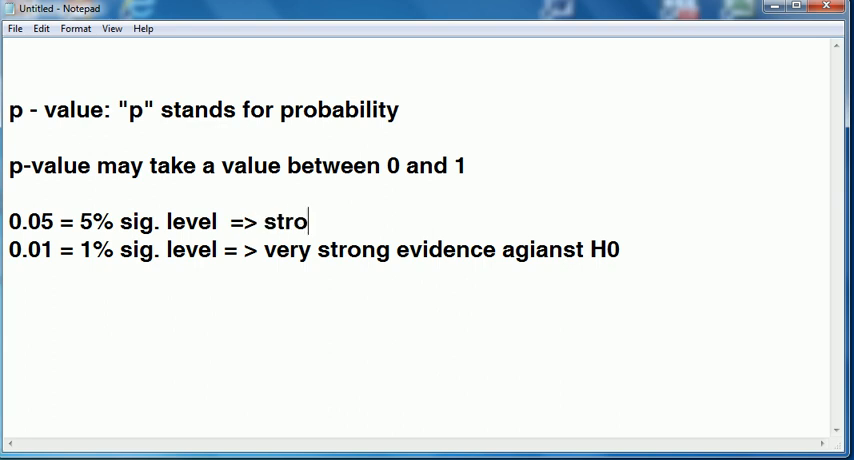
type("ng evidenc")
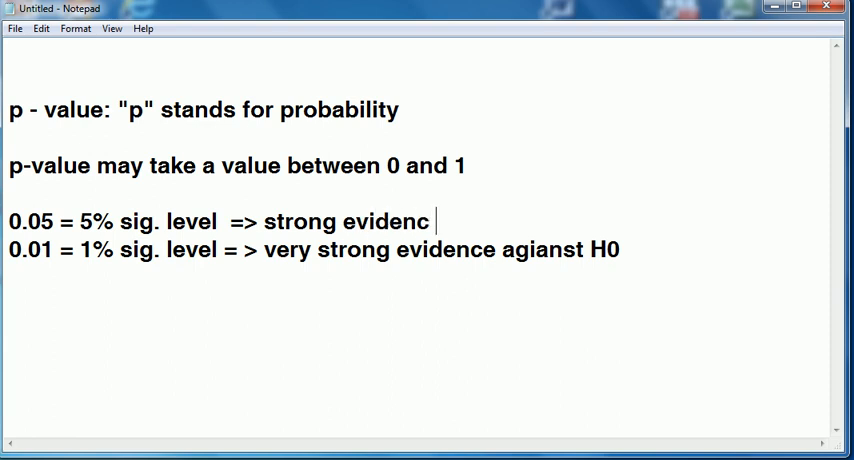
type("against H")
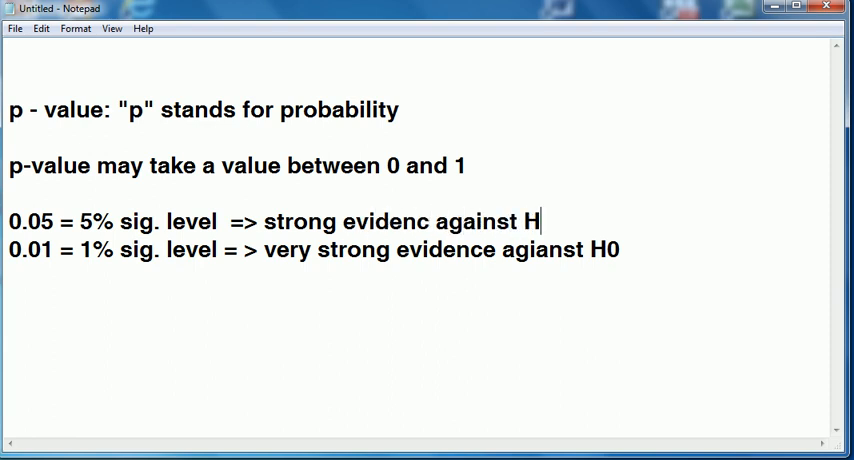
type("0")
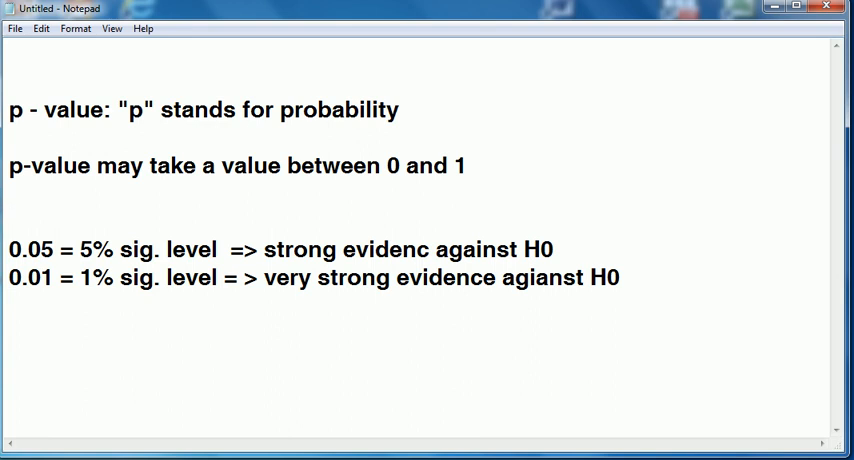
- Add the line '0.1 = 10% sig. level => weak evidence against H0'
type("0.1 =")
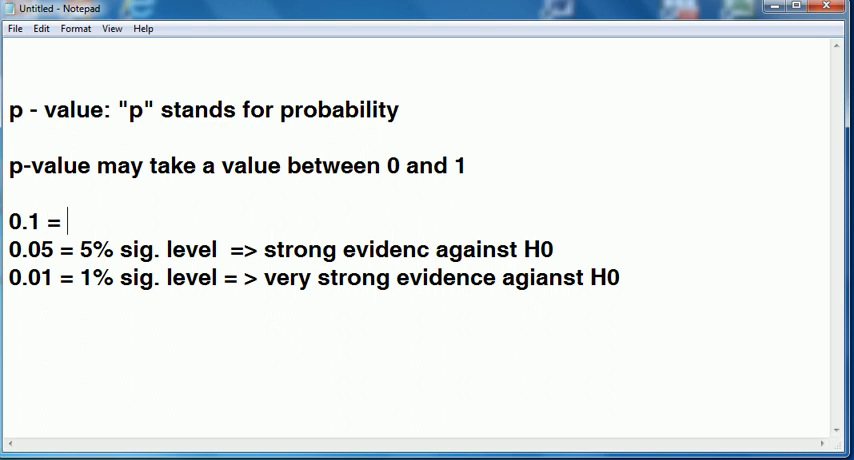
type("10")
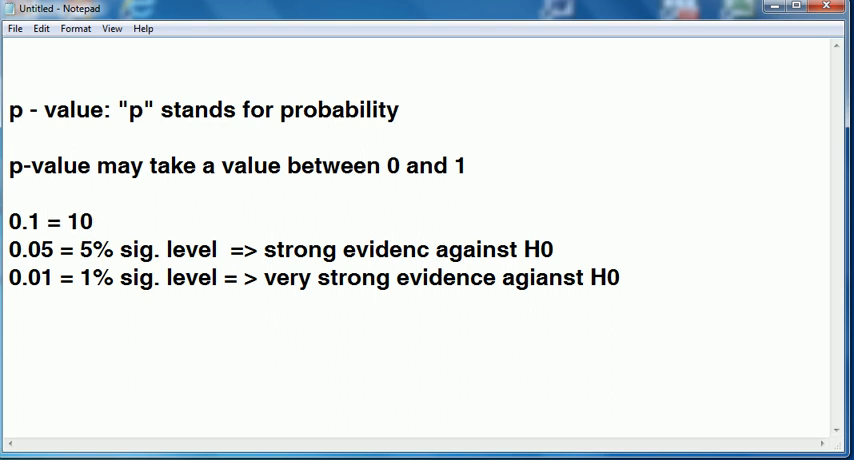
type("% sig")
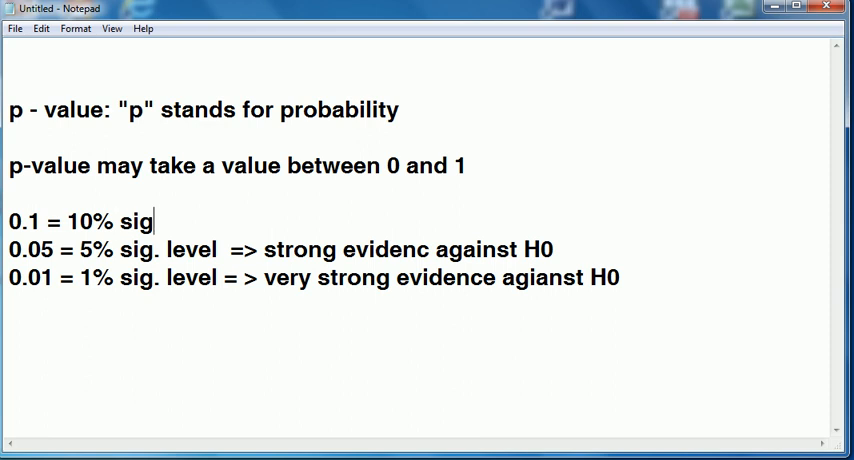
type(". lvel")
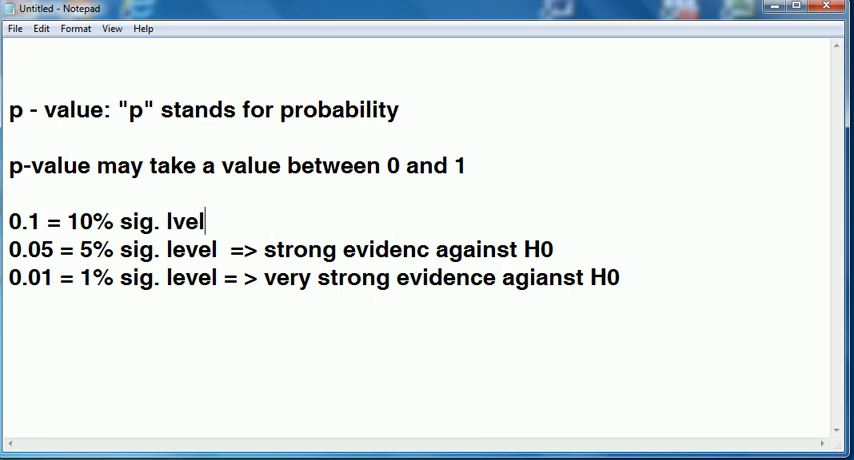
type("evel -")
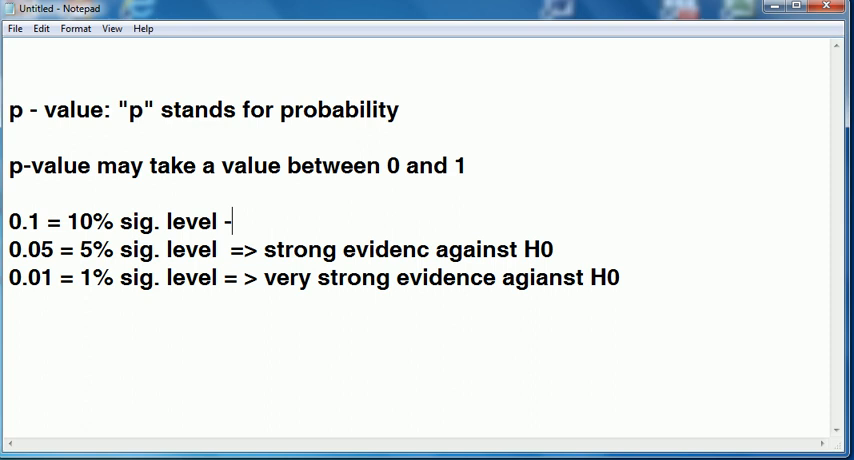
type("= >")
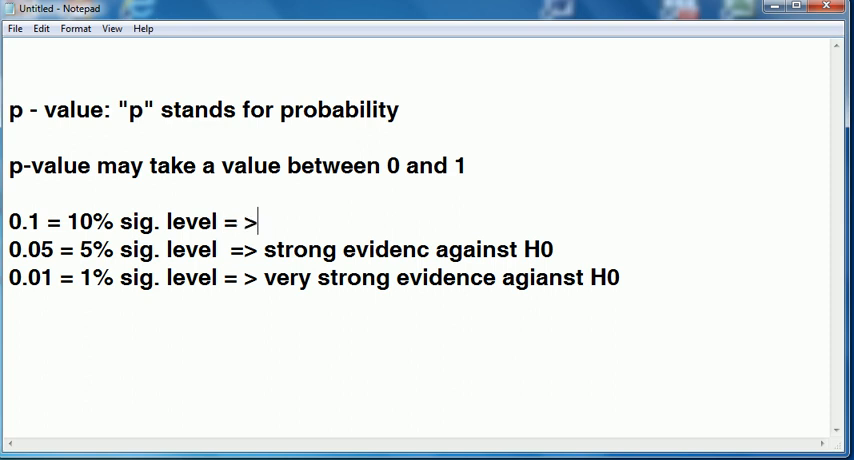
type("weak ev")
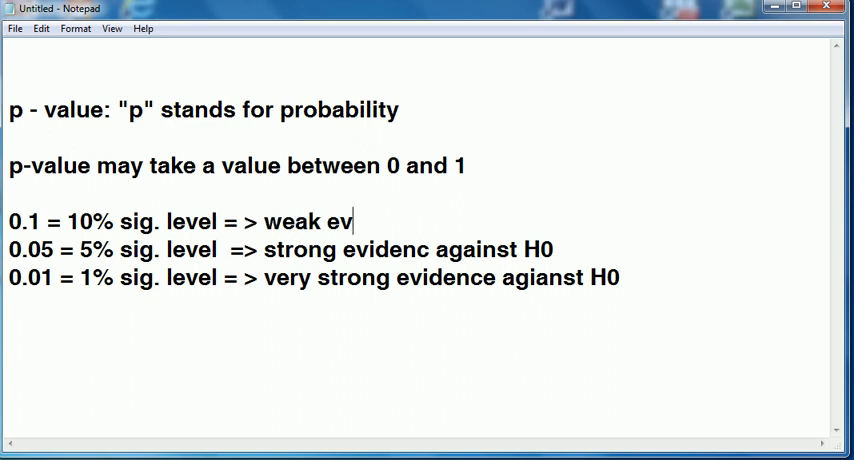
type("idence a")
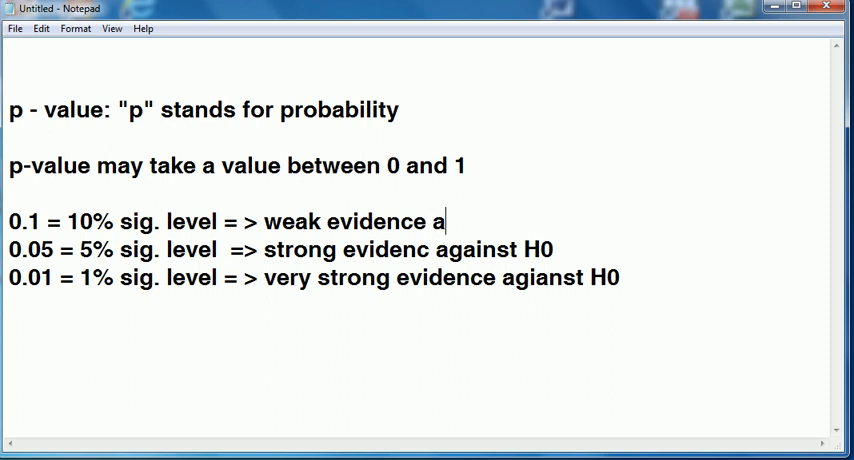
type("gainst H0")
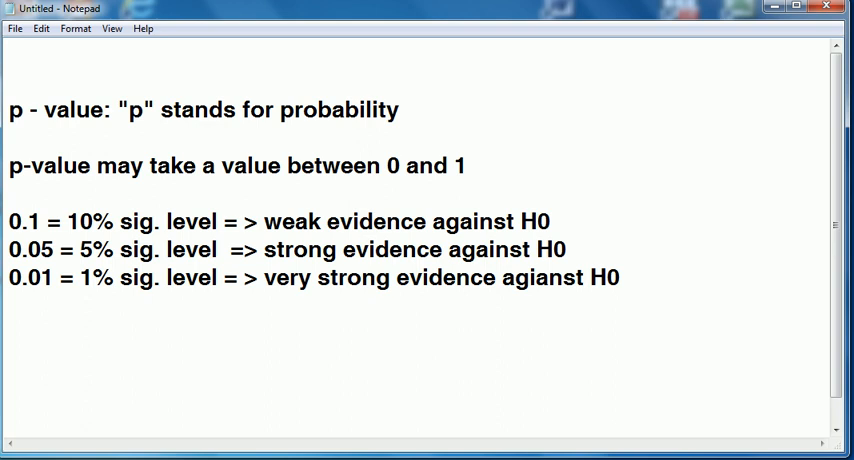
- Start the worked example 'p = 0.02 < 0.05'
type("p = 0.")
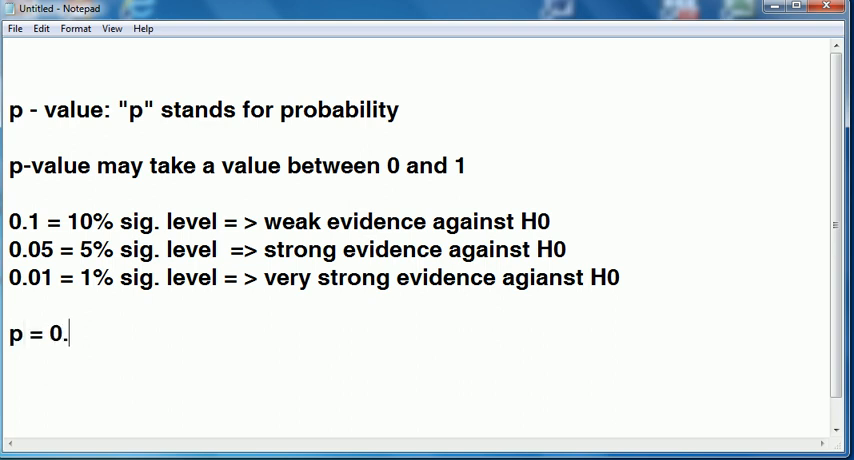
type("0")
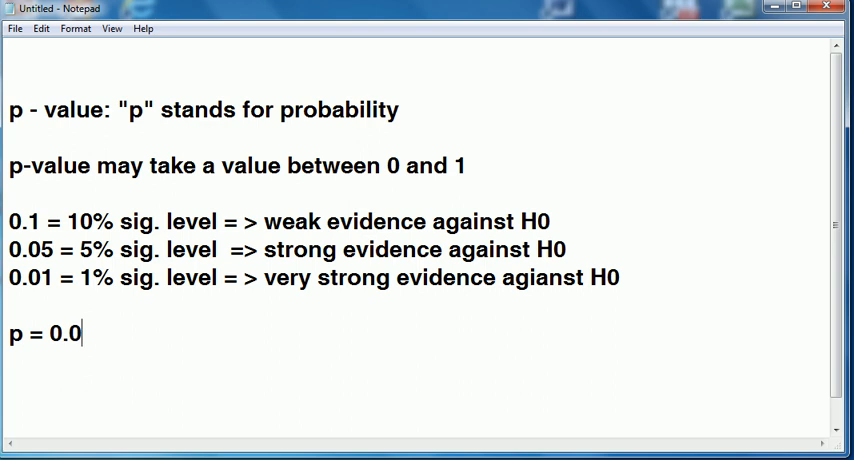
type("2")
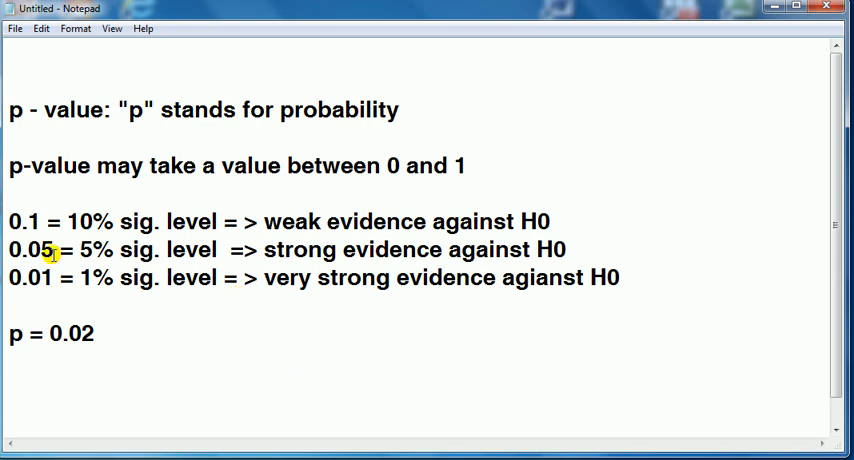
type("<")
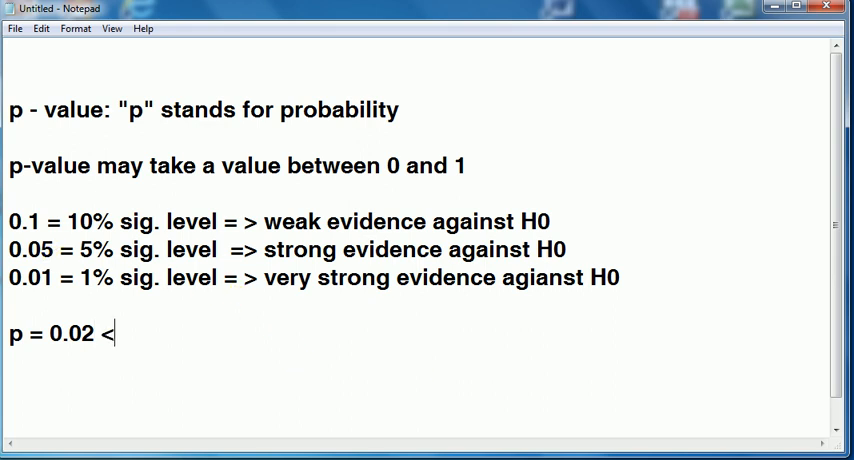
type("0.05")
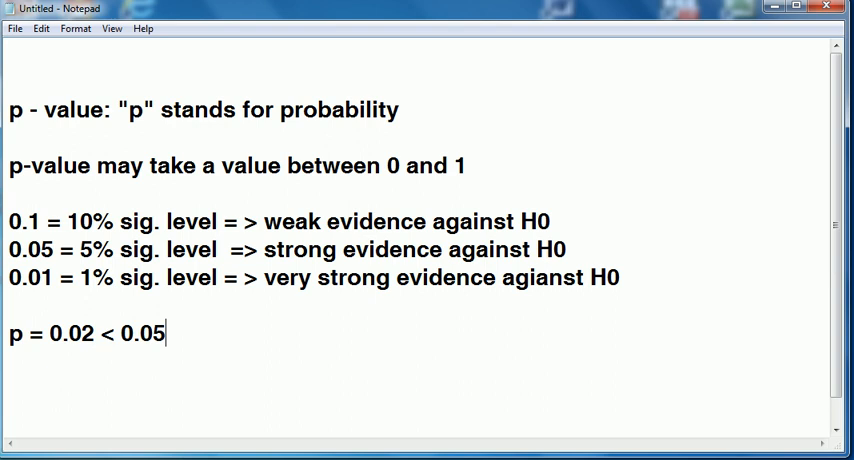
double_click(276, 250)
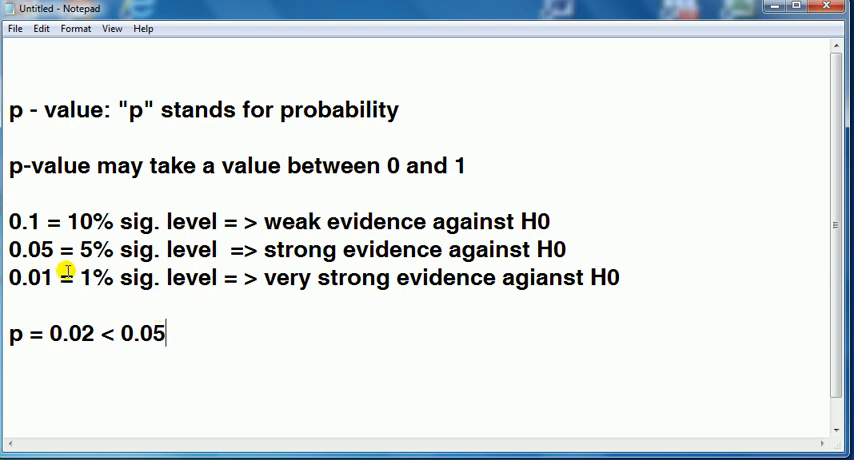
- Continue with '...reject at 5% but not 1% sig level so conclude there is'
type("...")
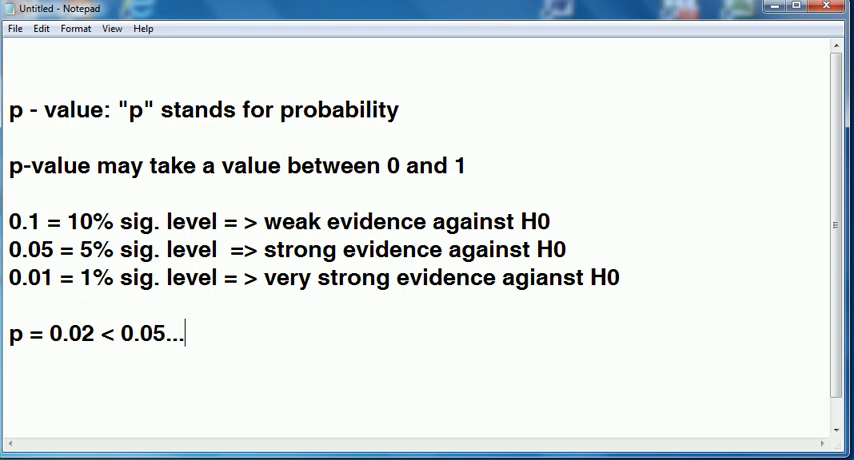
type(".reject at 5")
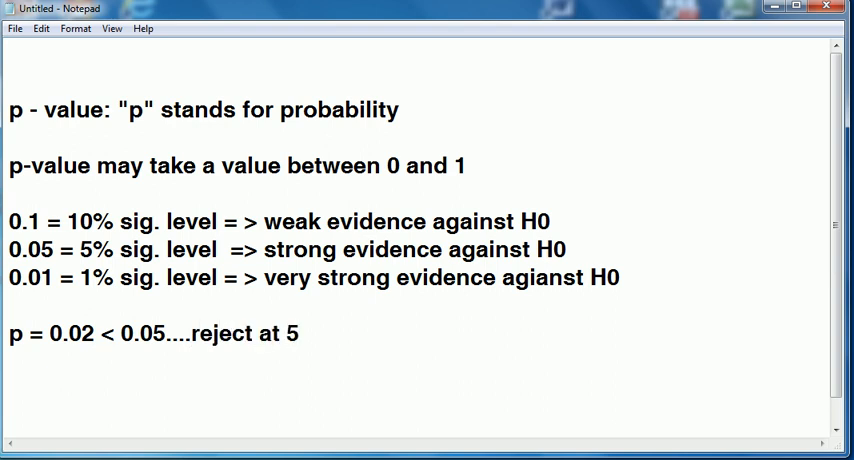
type("% but")
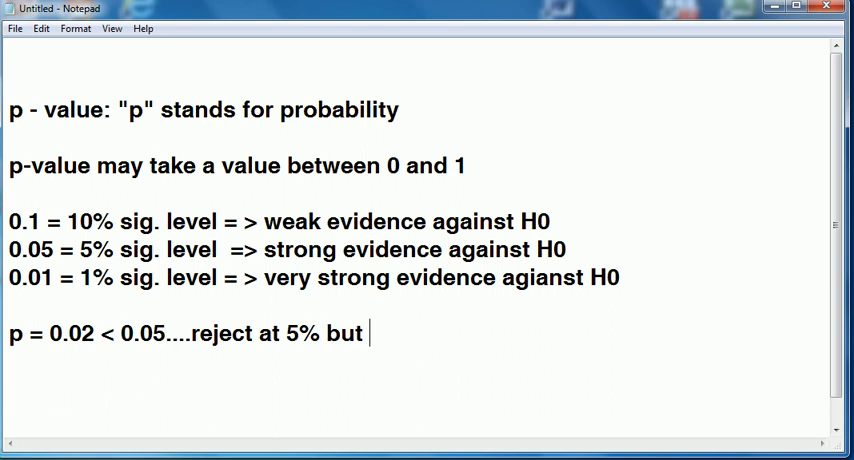
type("not 1% sig level so co")
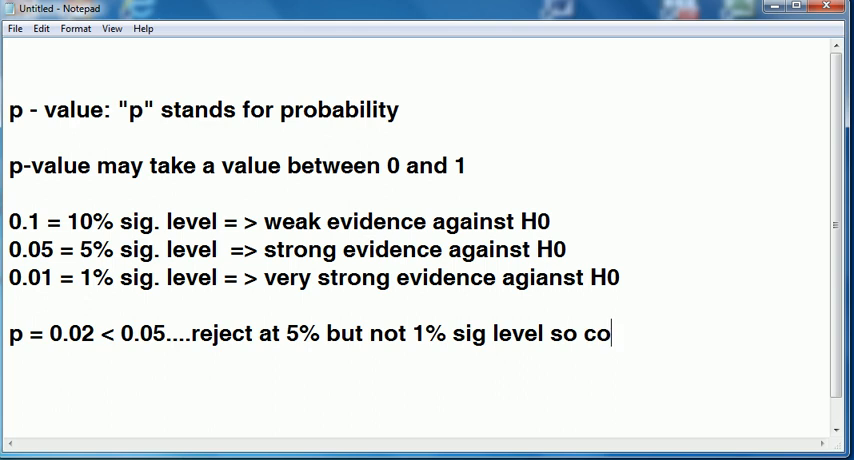
type("nclude there is strong")
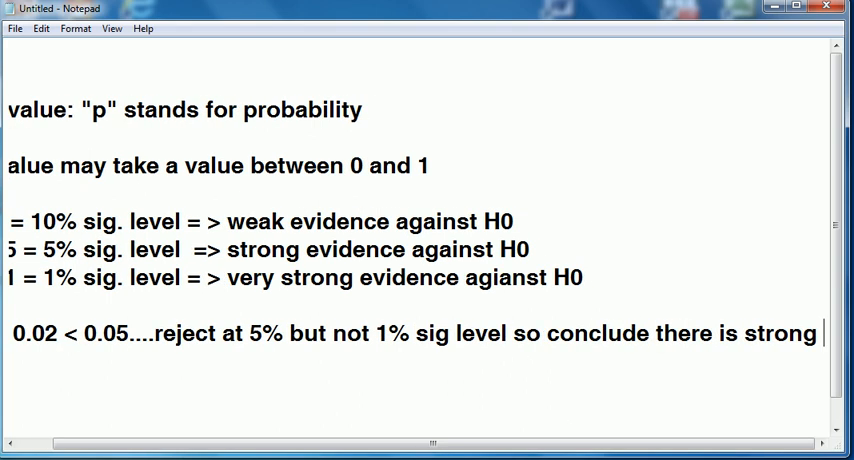
scroll("right", 3)
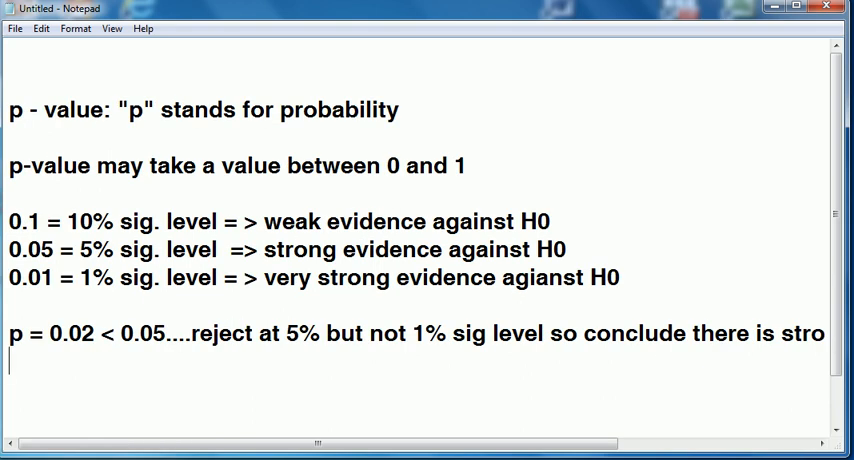
- Add the second example line 'p = 0.12 => no evidence against H0'
type("p")
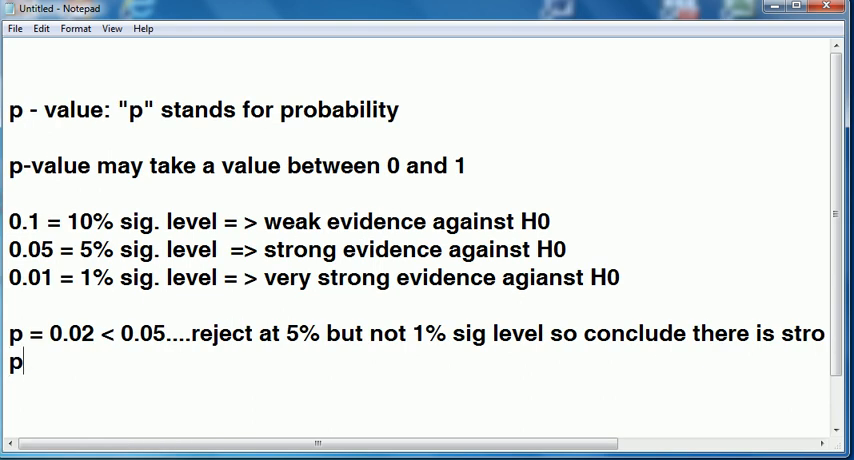
type("= 0.")
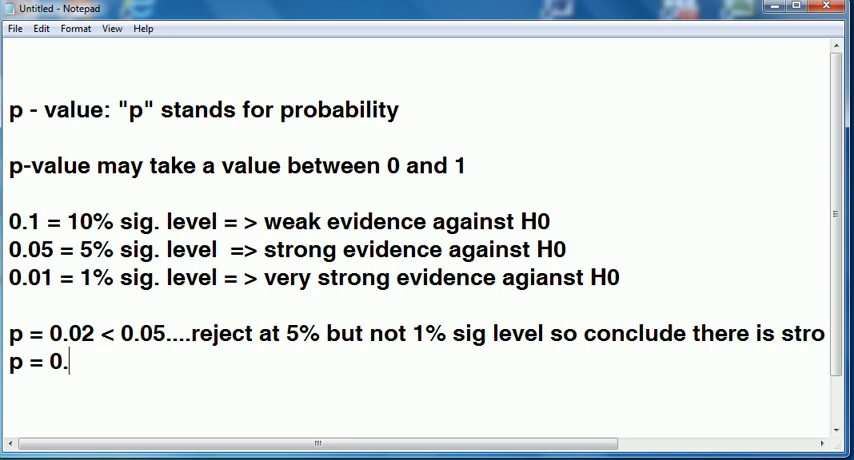
type("12")
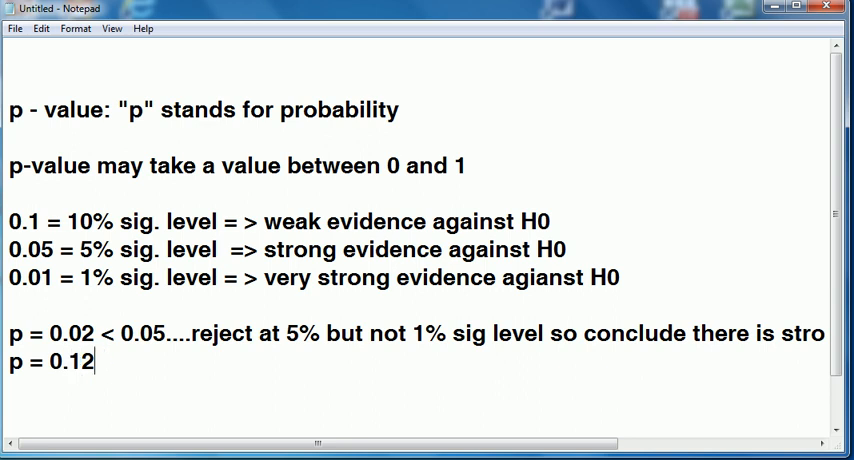
mouse_move(96, 308)
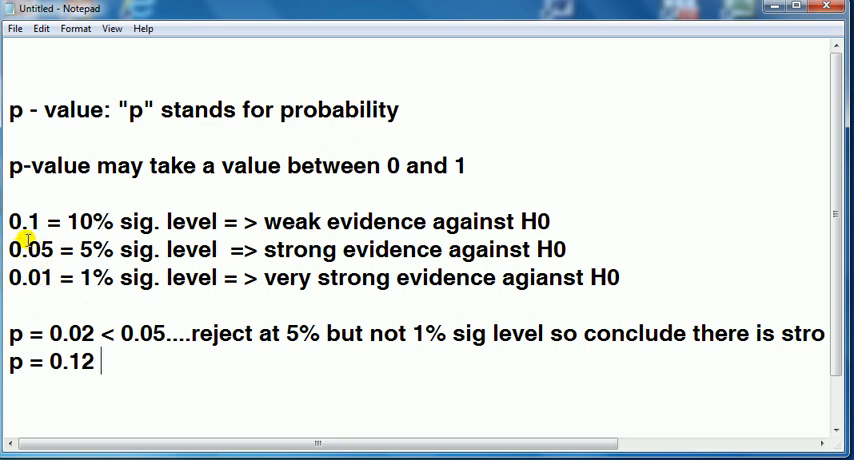
double_click(30, 220)
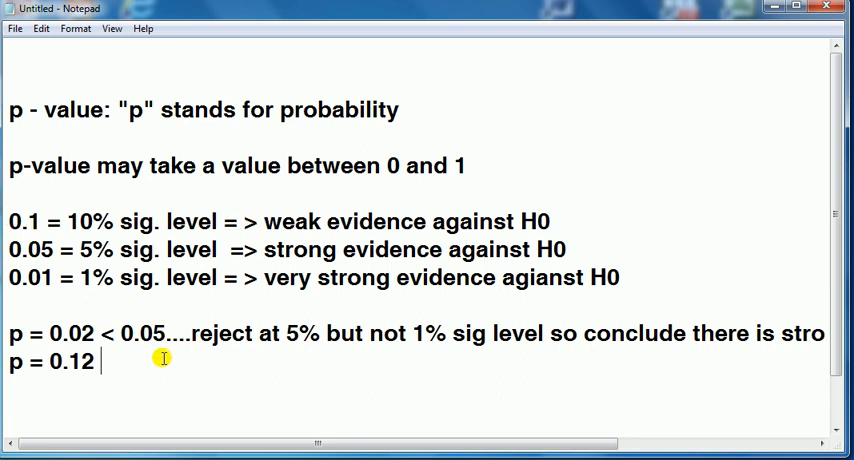
type("no")
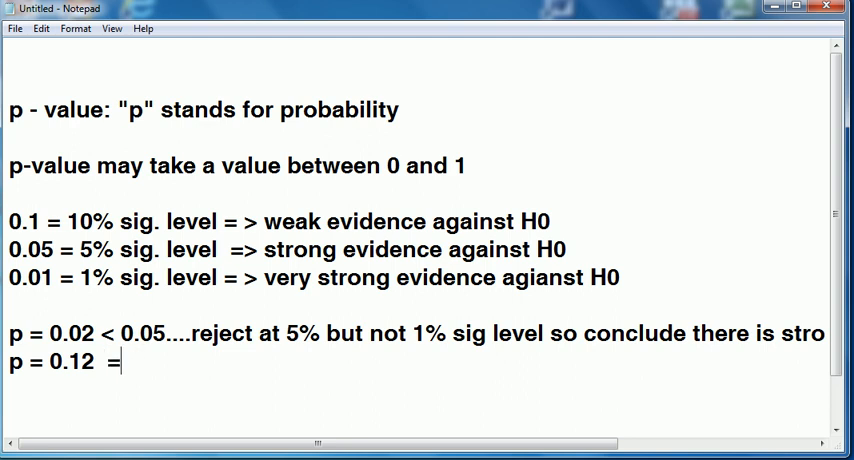
type("> no")
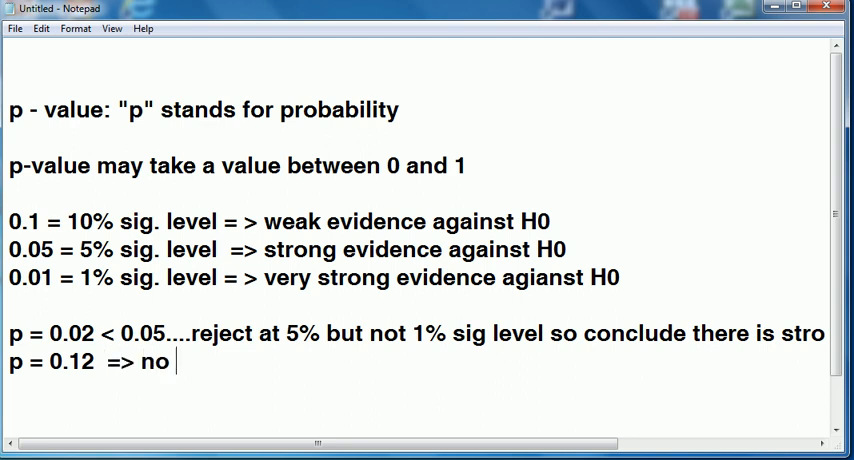
type("evidence aga")
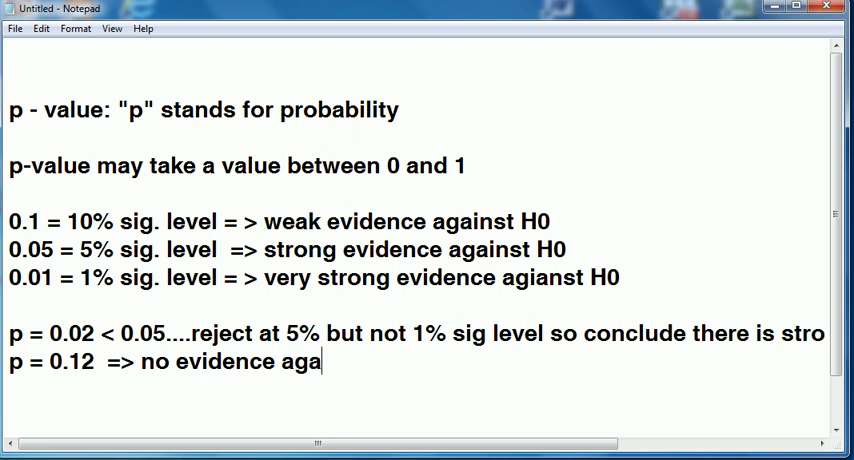
type("inst H0")
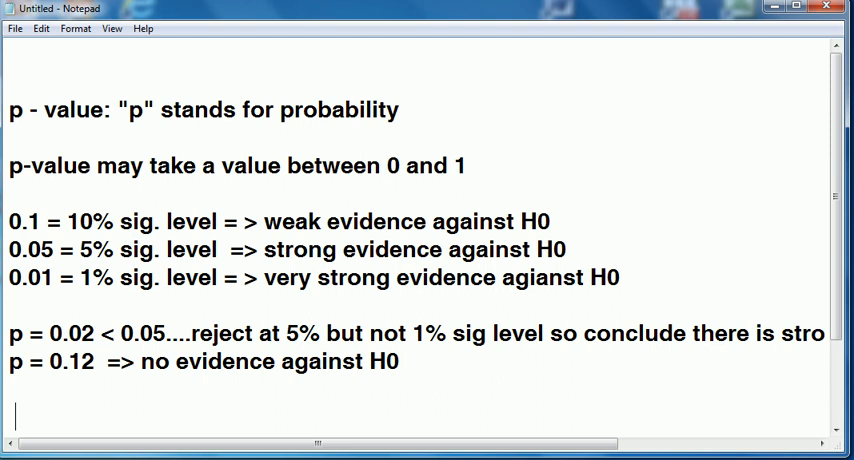
- Write the maxim 'p is low, null must go!' on its own line
type("p")
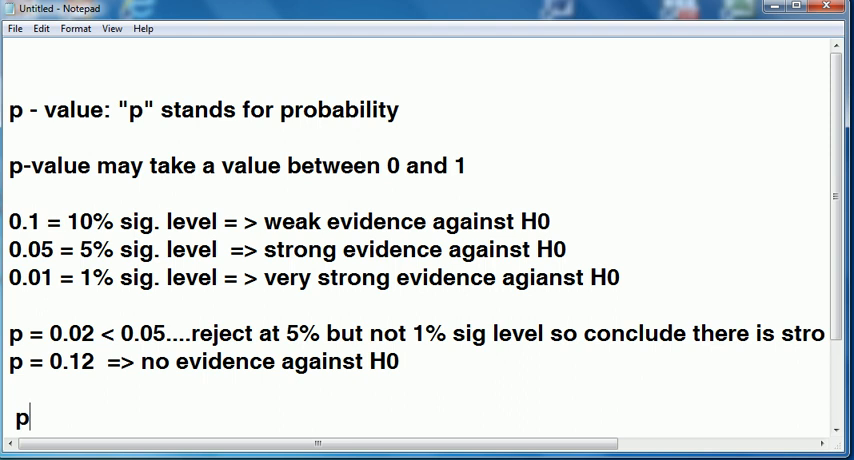
type("-value")
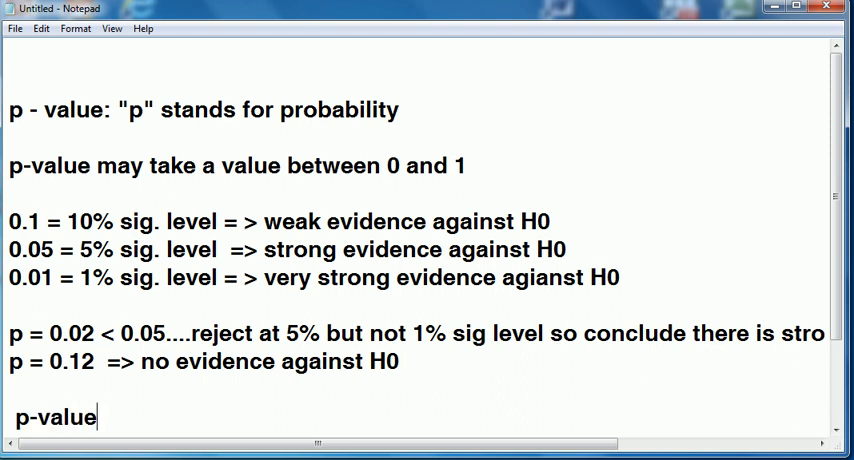
key("BackSpace")
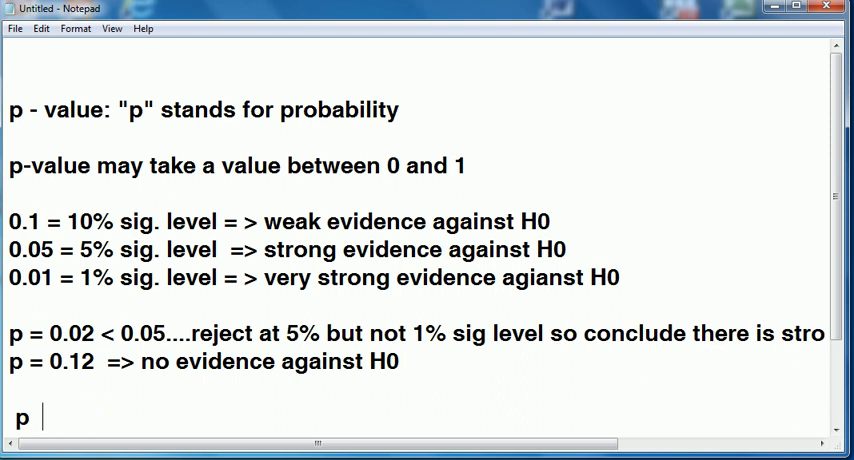
type("is low, nu")
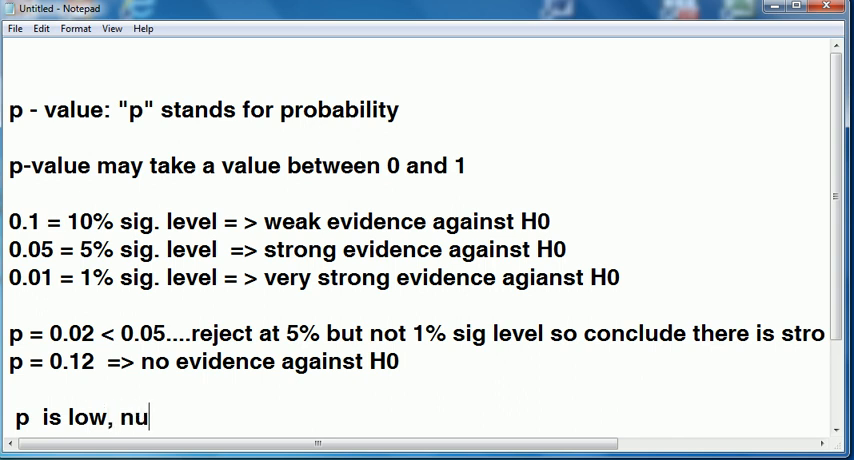
type("ll must go!")
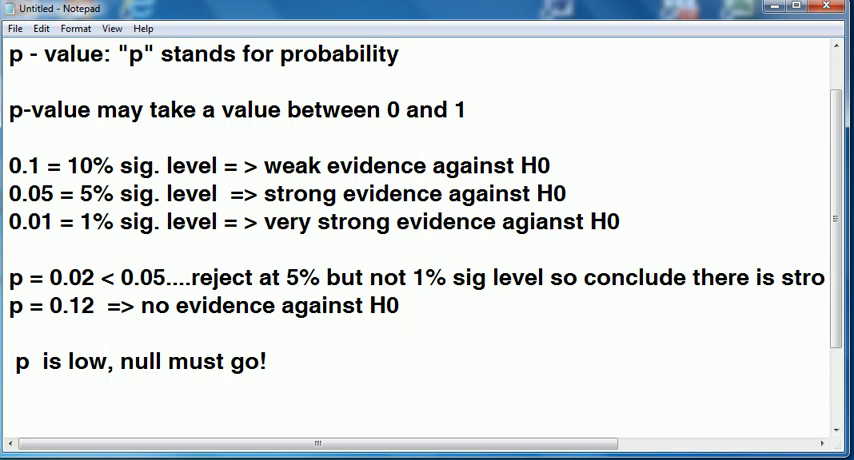
key("Enter")
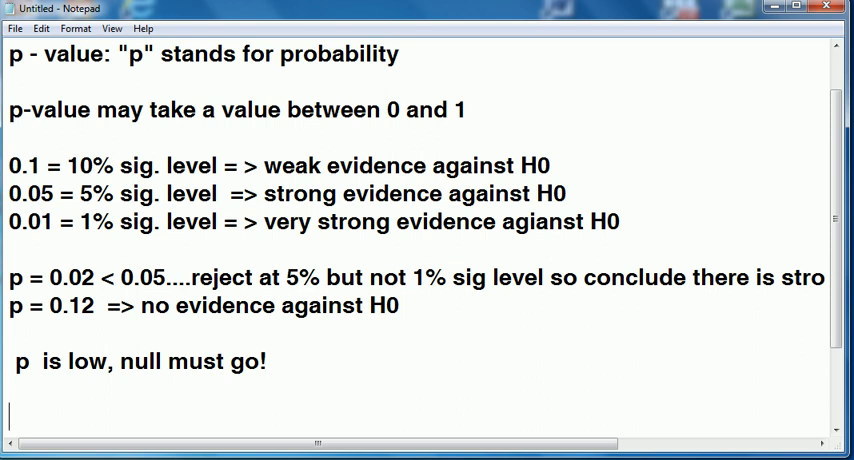